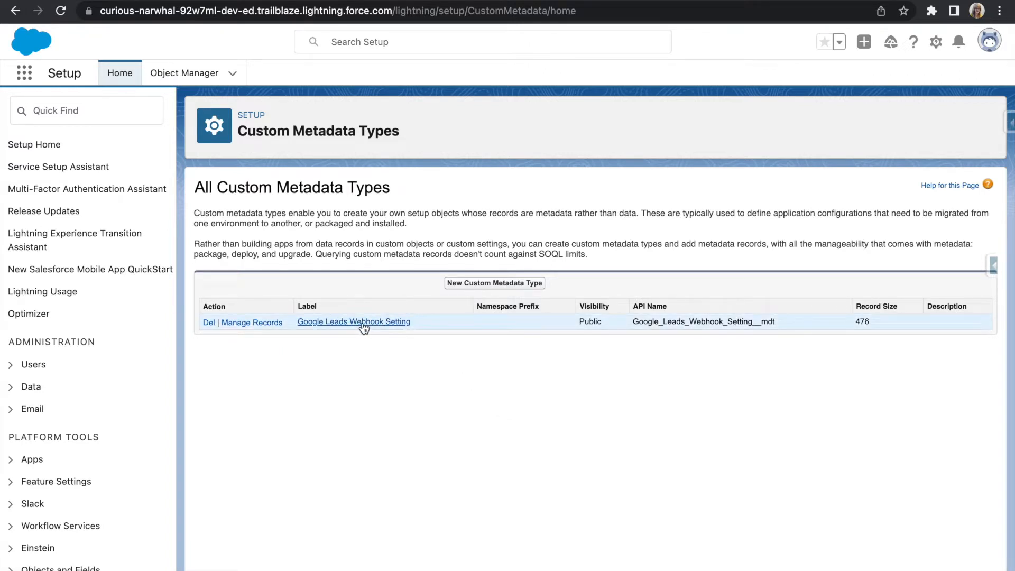
- Open the Google Leads Webhook Setting metadata type and review its Default Settings record
left_click(353, 321)
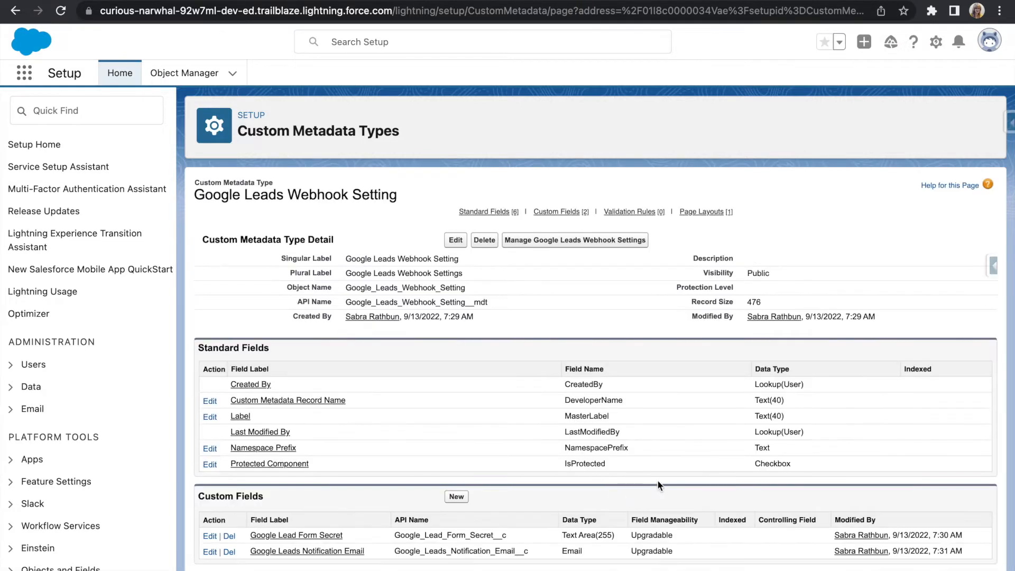
mouse_move(552, 333)
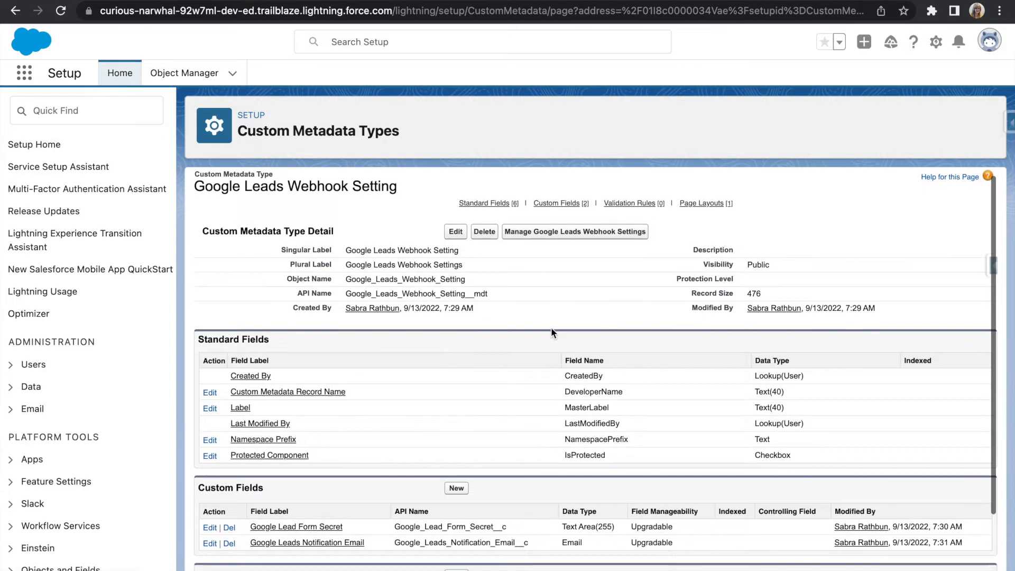
scroll("down", 3)
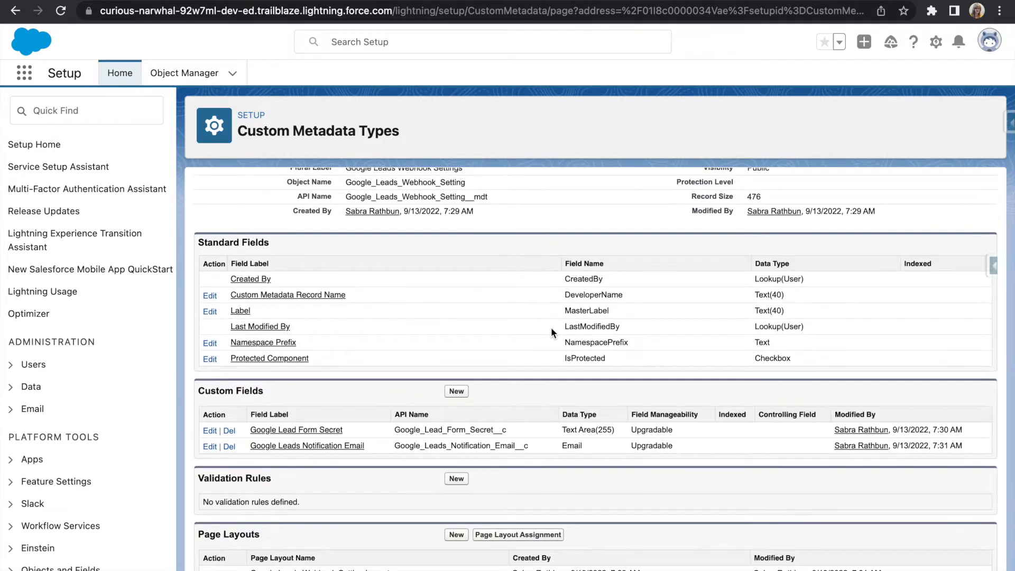
scroll("up", 3)
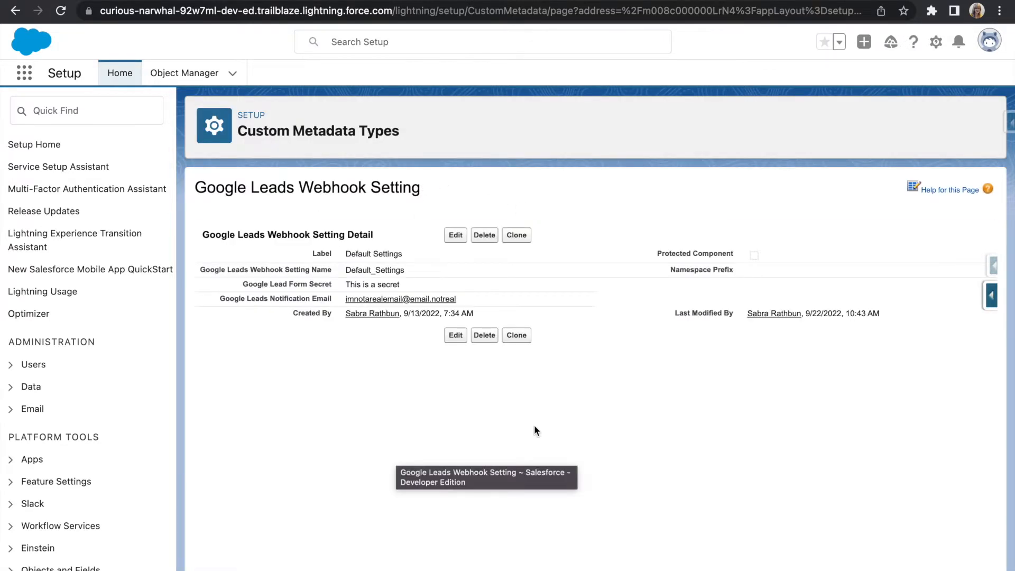
mouse_move(459, 524)
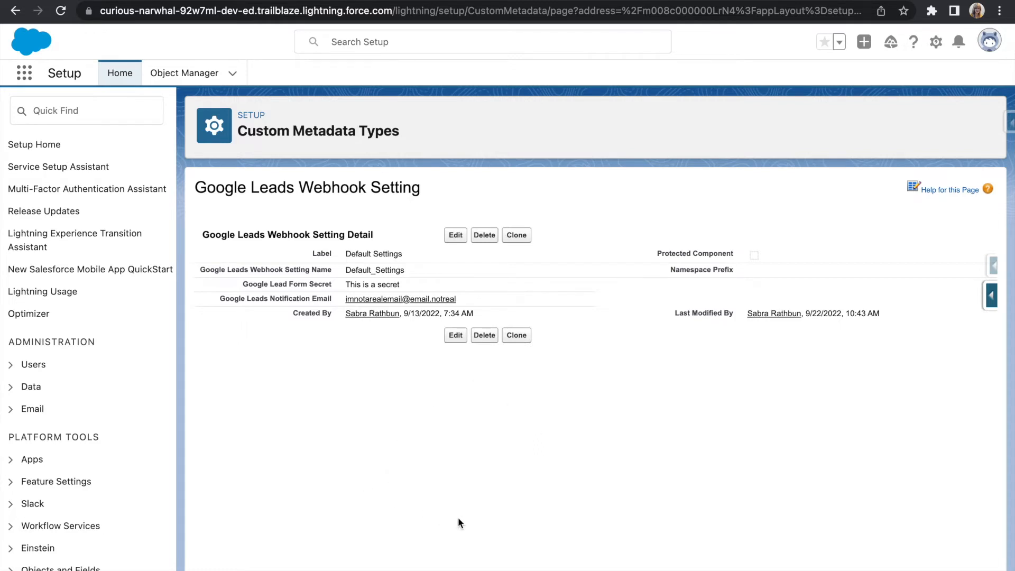
mouse_move(578, 422)
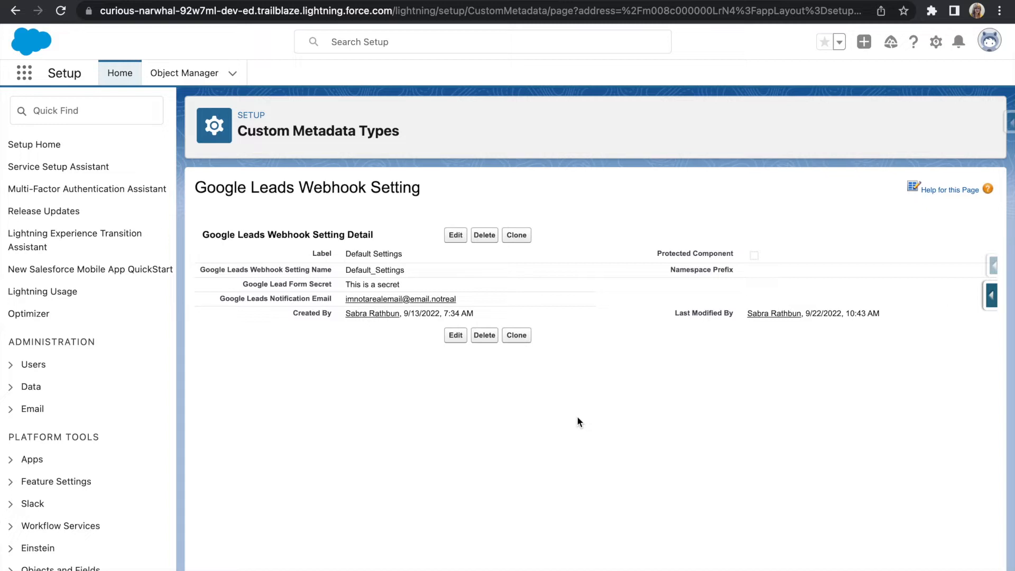
- Show the Google Lead Webhook Error object's Fields & Relationships, including Error Message
left_click(184, 73)
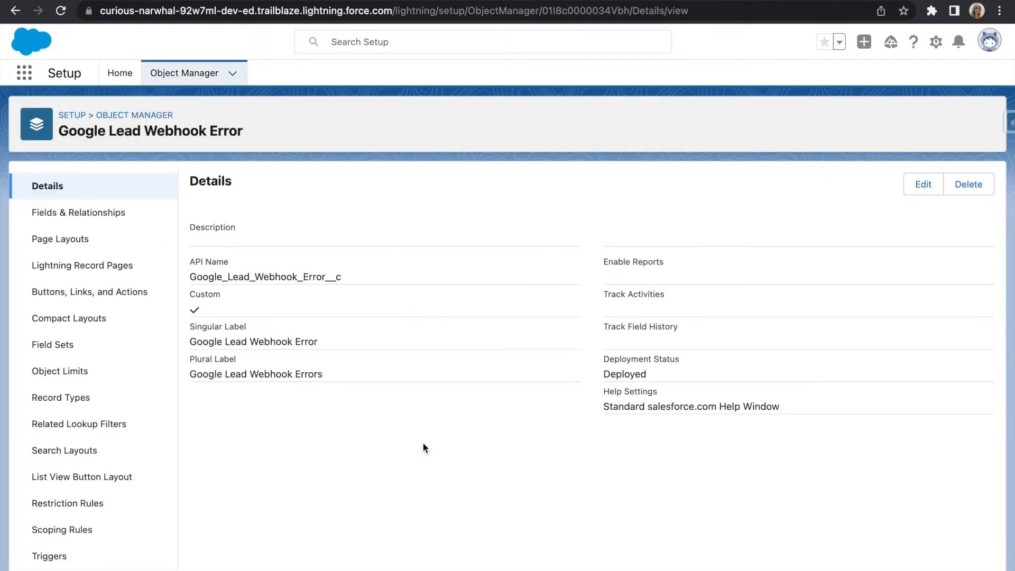
mouse_move(380, 288)
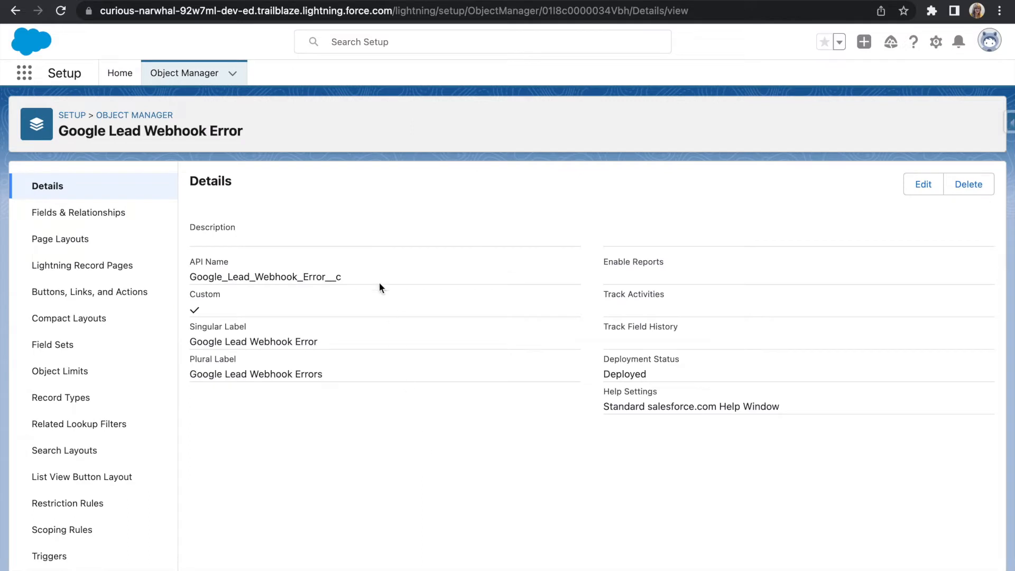
mouse_move(262, 216)
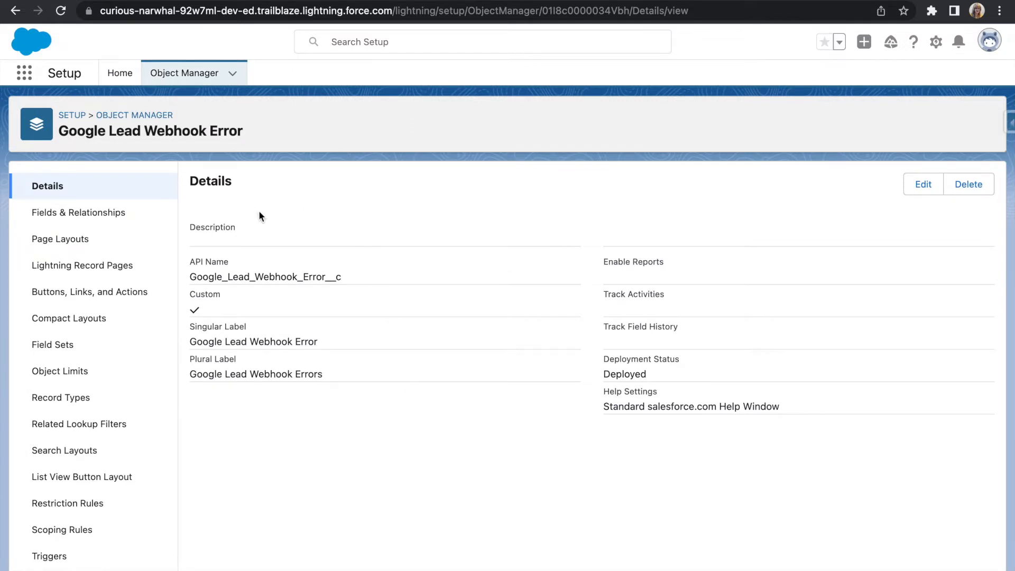
mouse_move(78, 212)
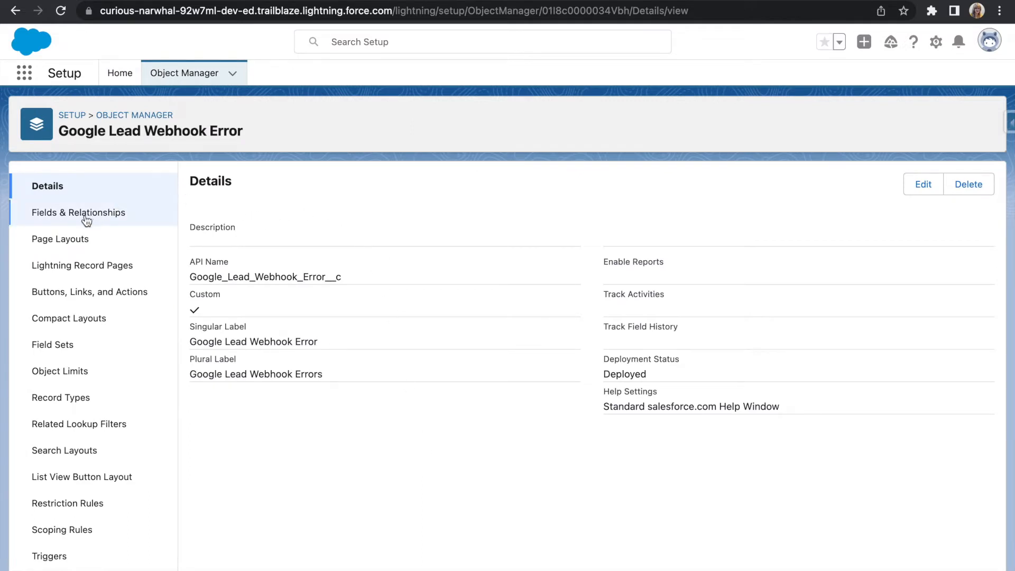
left_click(79, 213)
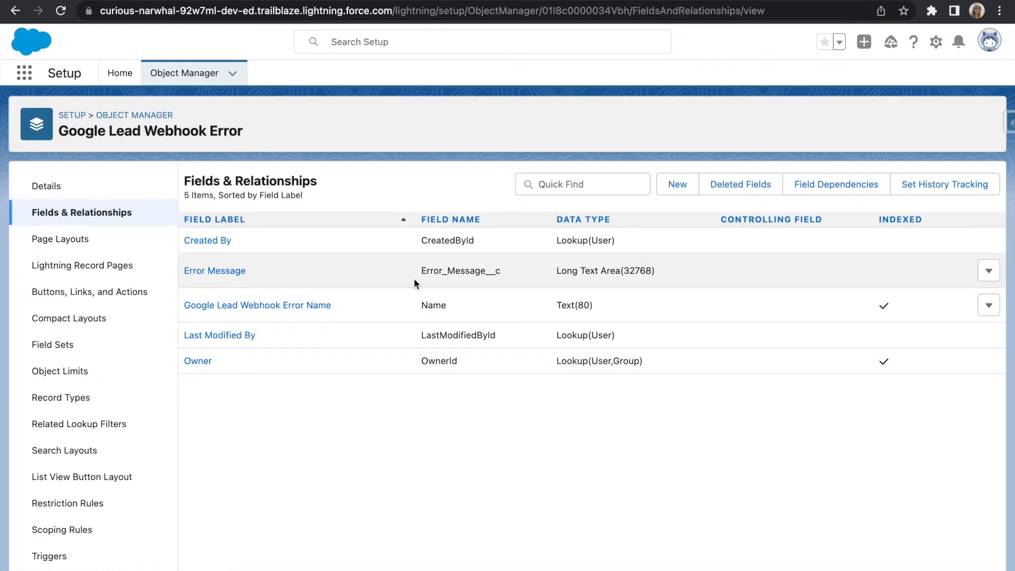
mouse_move(567, 281)
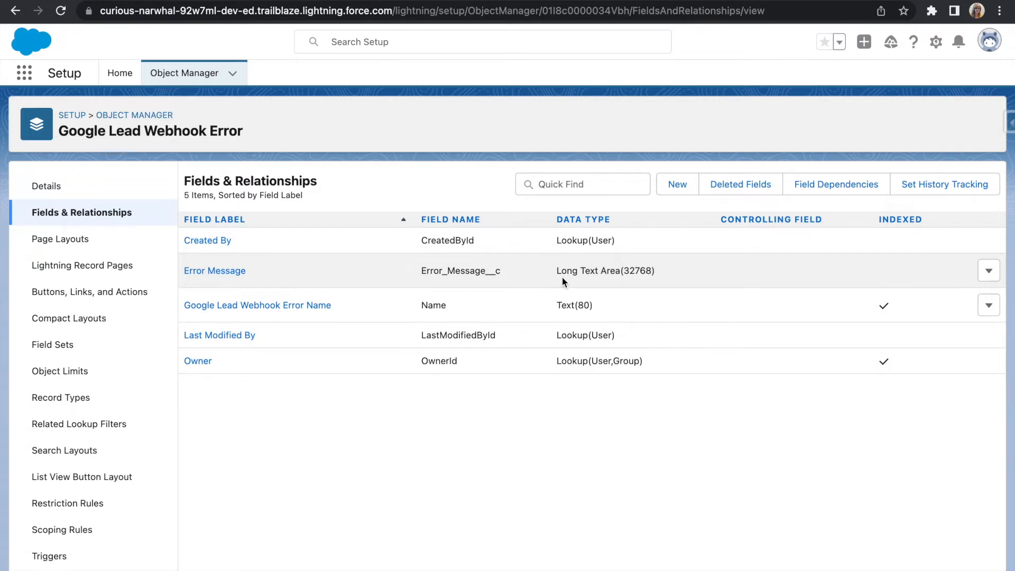
mouse_move(495, 480)
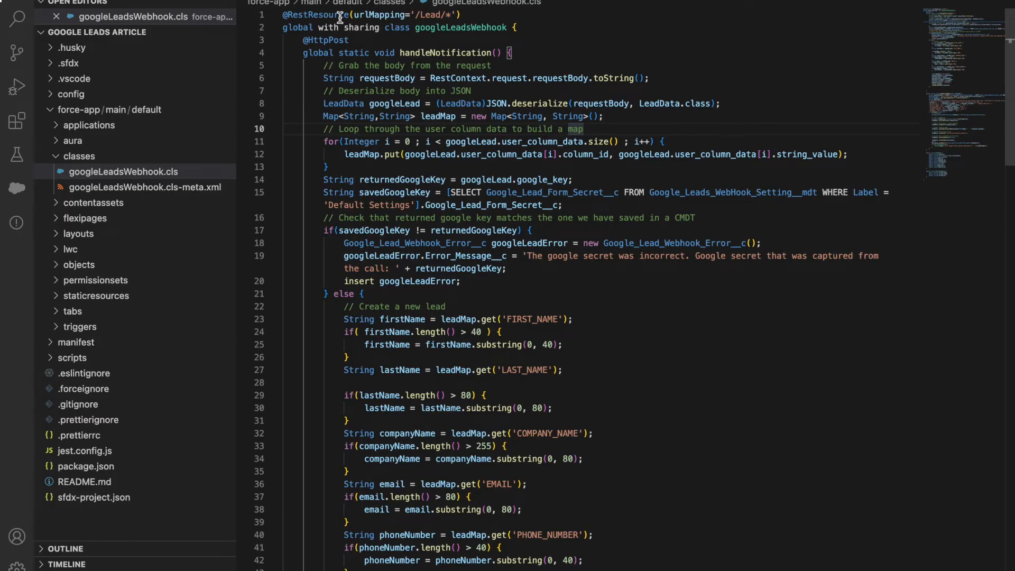
mouse_move(711, 57)
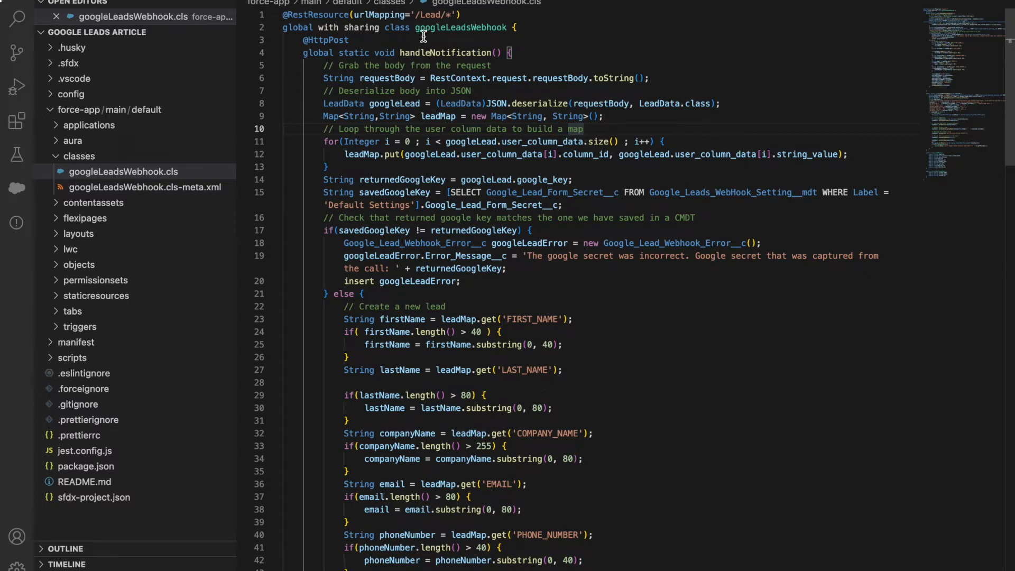
mouse_move(711, 57)
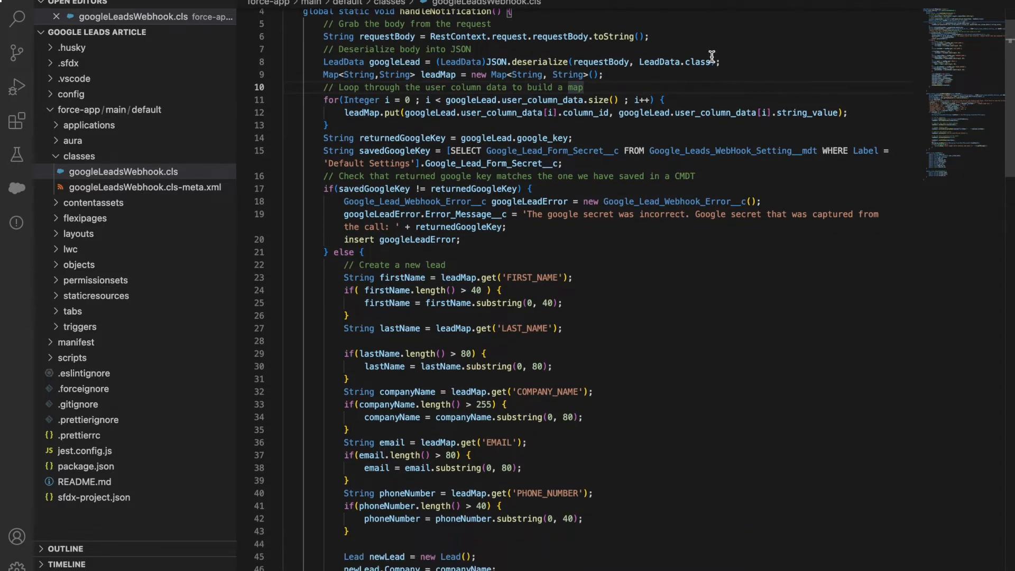
mouse_move(656, 44)
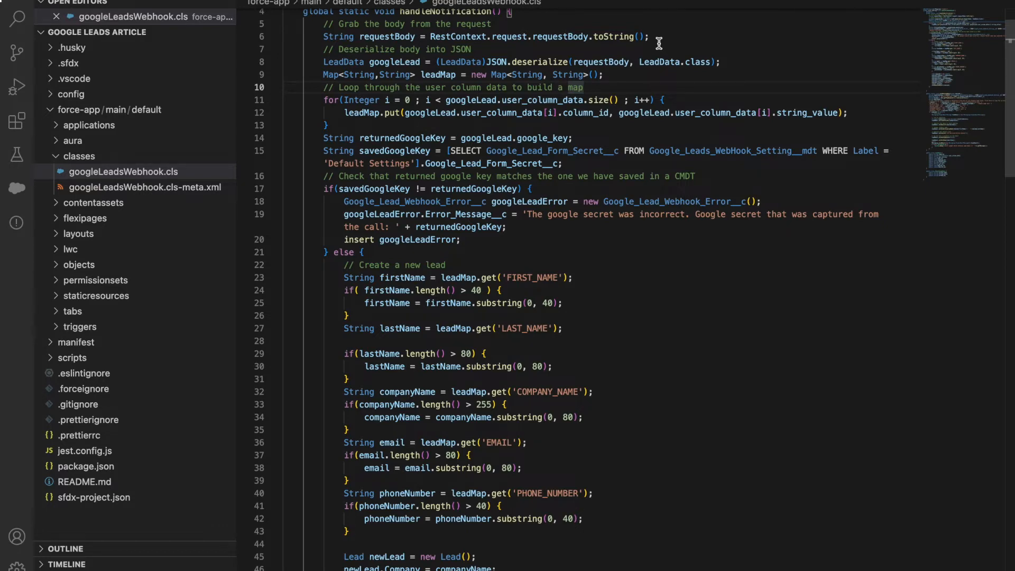
- Scroll through googleLeadsWebhook.cls to review the lead-creation and notification email logic
scroll("down", 3)
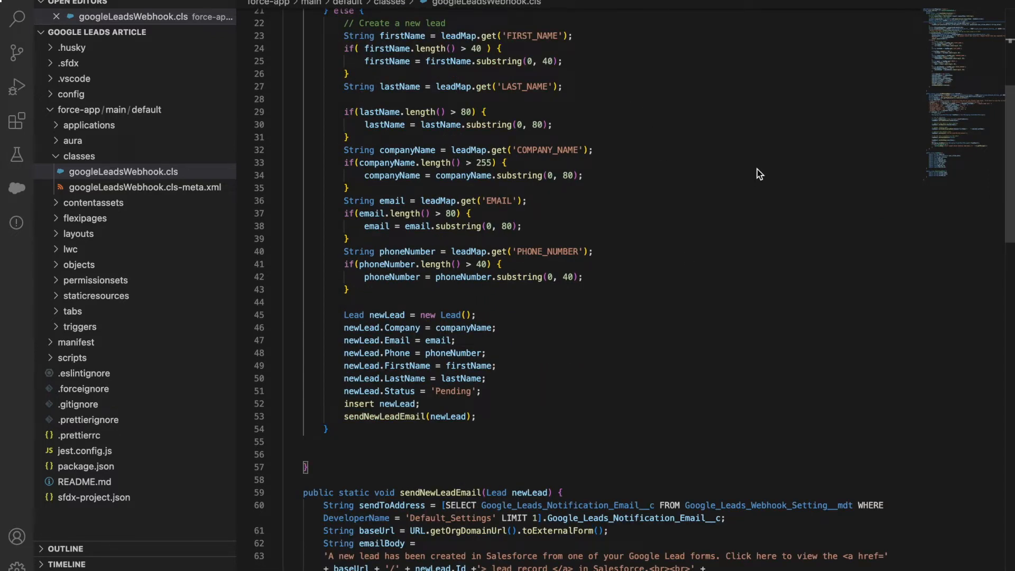
scroll("down", 3)
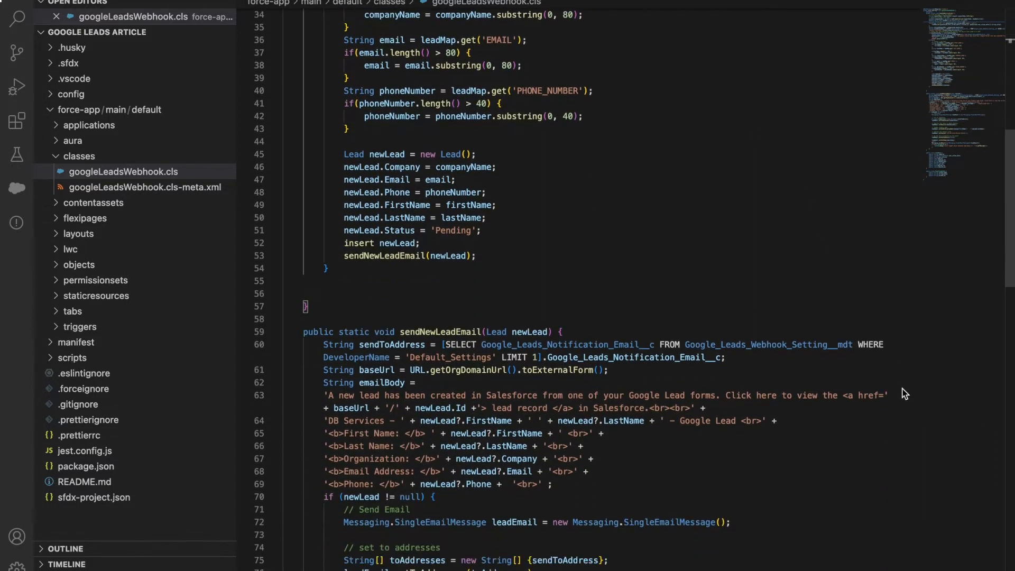
scroll("down", 3)
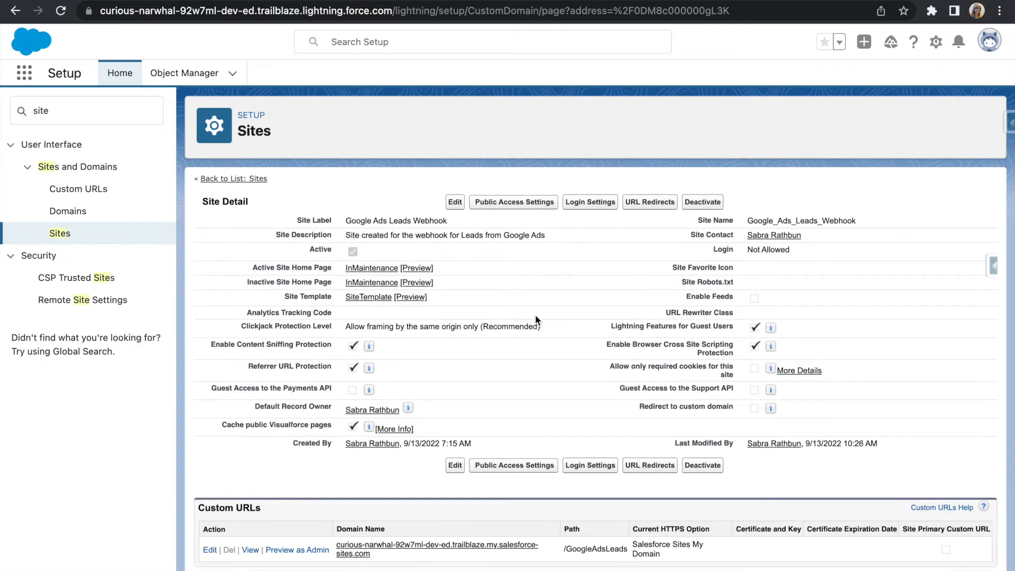
mouse_move(617, 279)
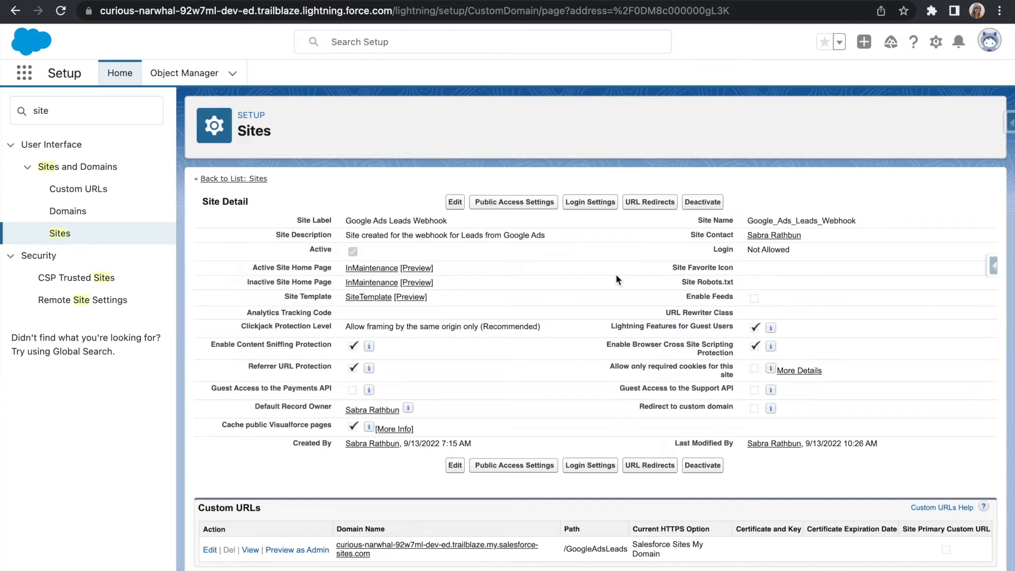
mouse_move(515, 275)
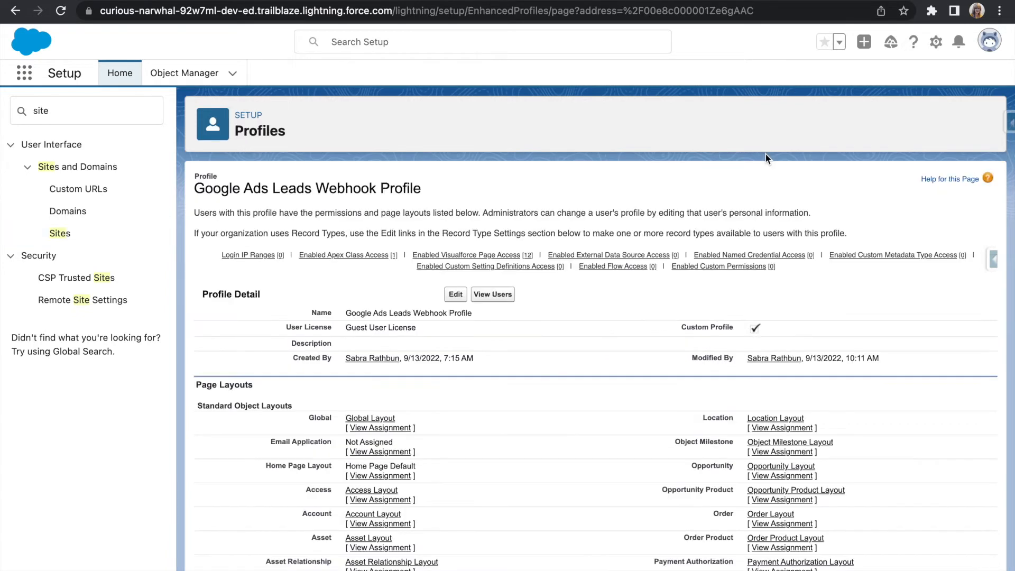
mouse_move(440, 341)
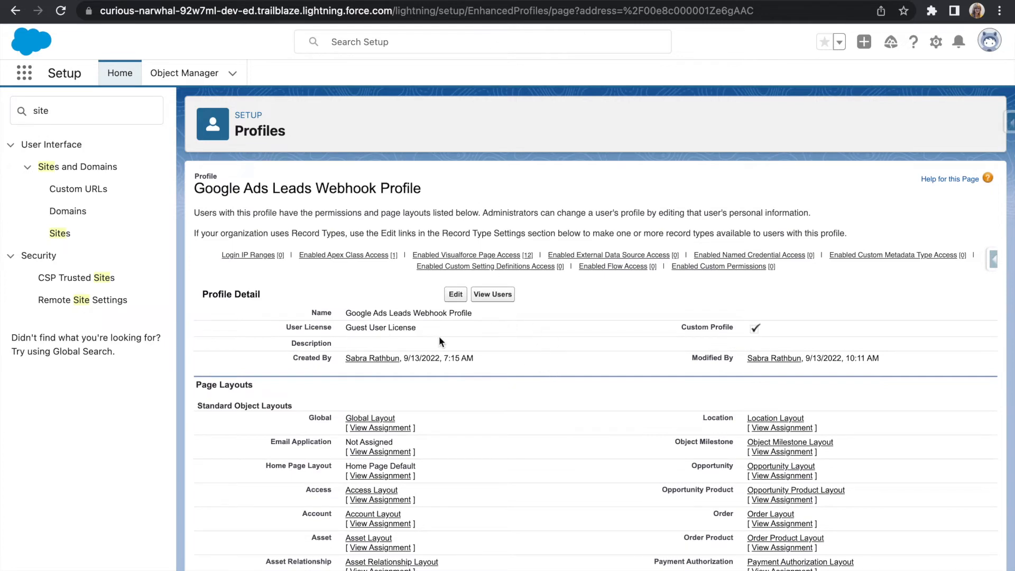
mouse_move(612, 266)
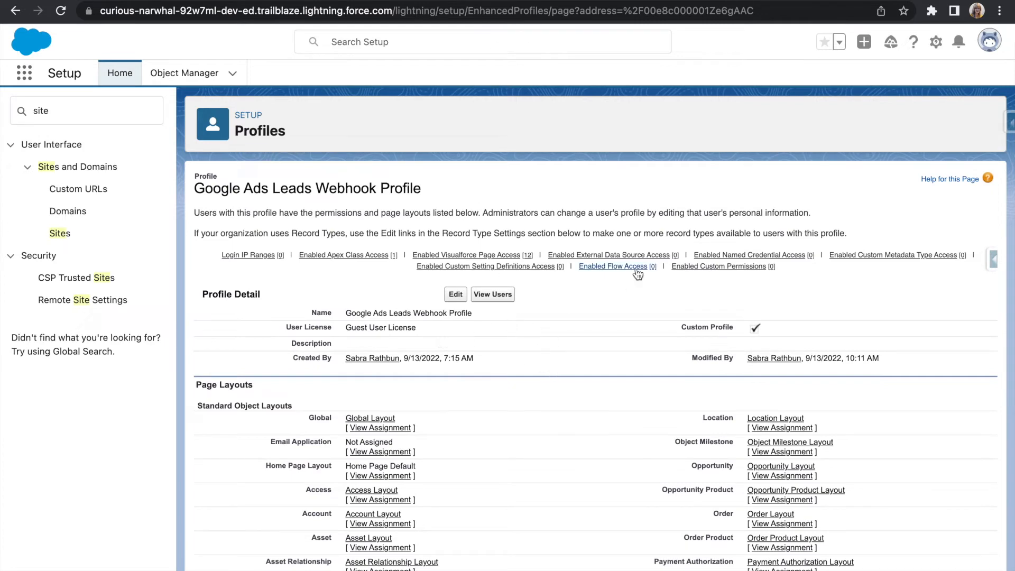
scroll("down", 3)
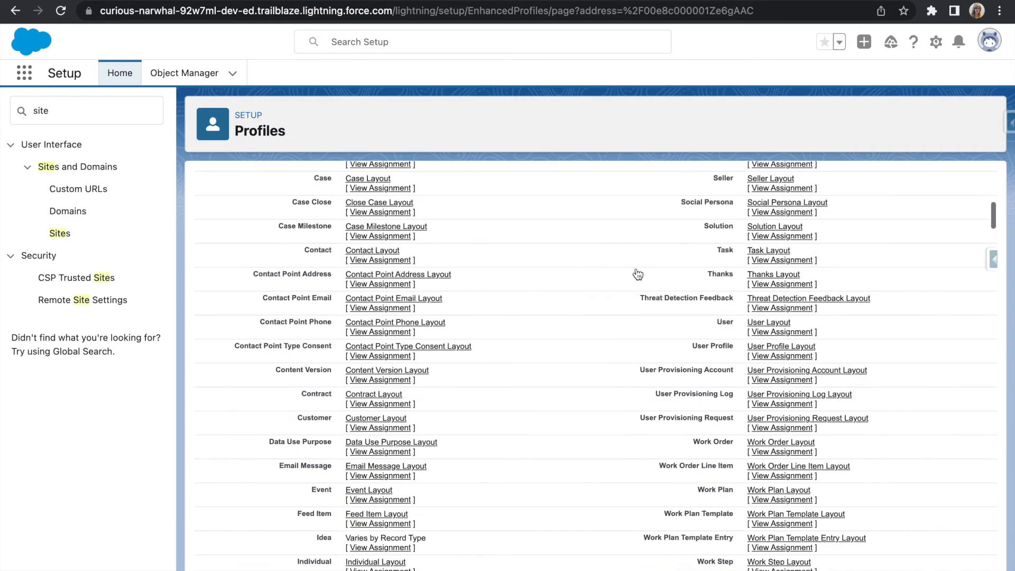
scroll("down", 3)
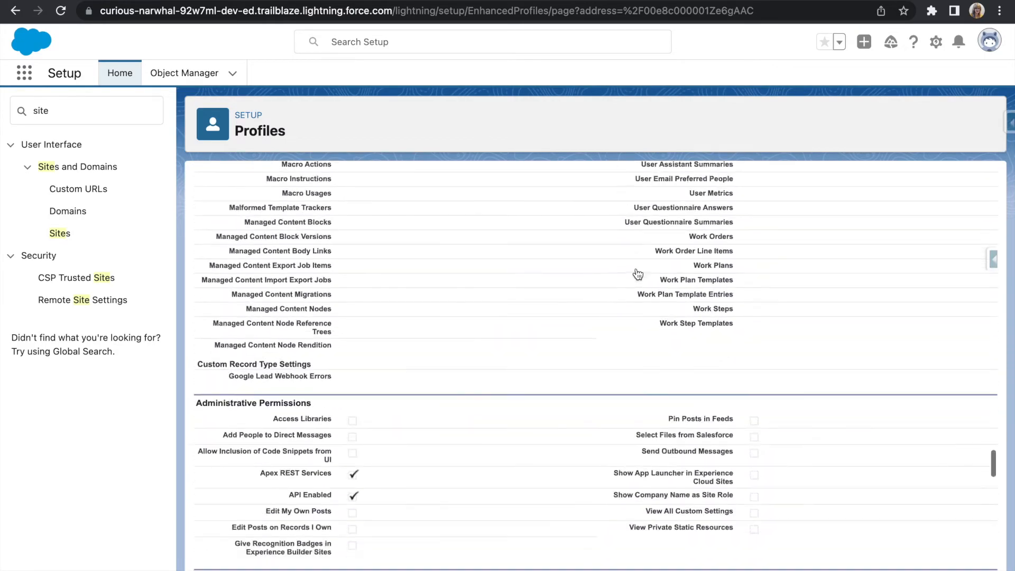
scroll("down", 3)
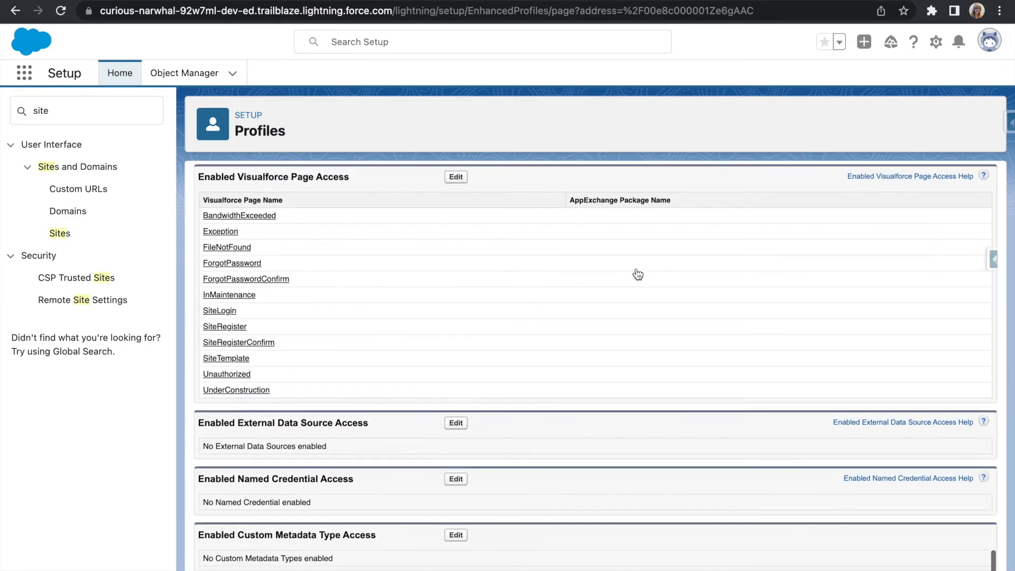
scroll("up", 3)
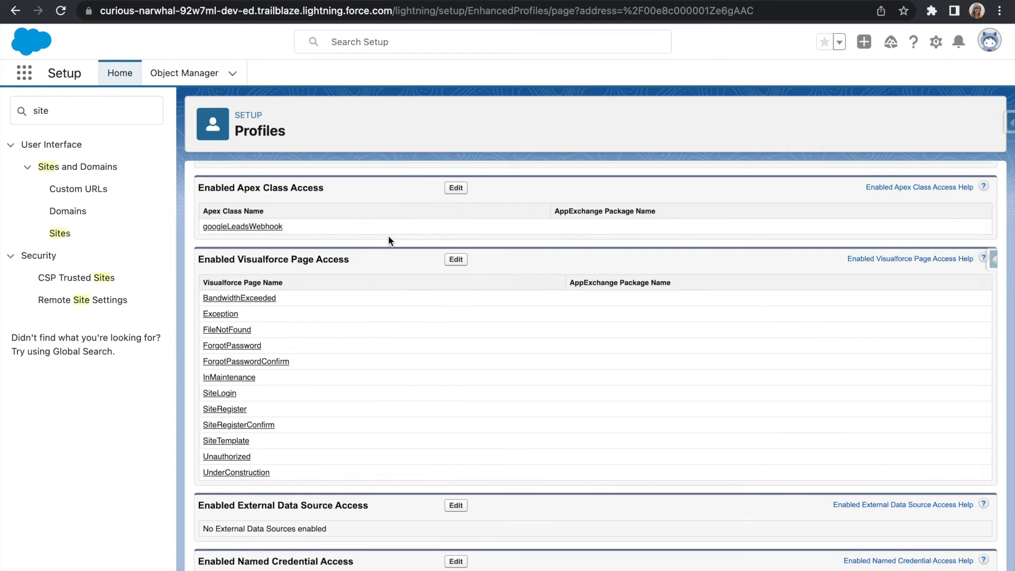
scroll("up", 3)
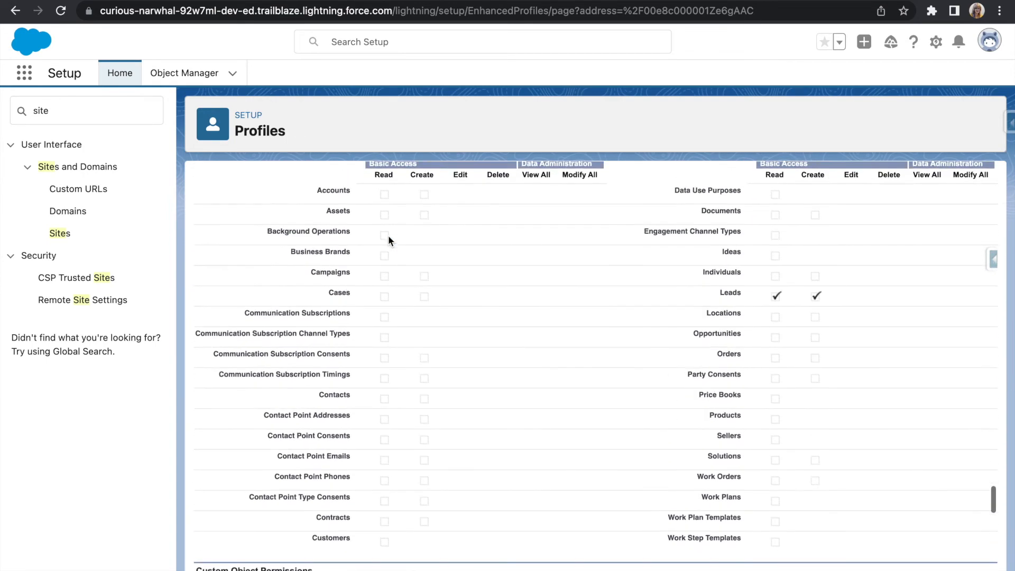
scroll("up", 3)
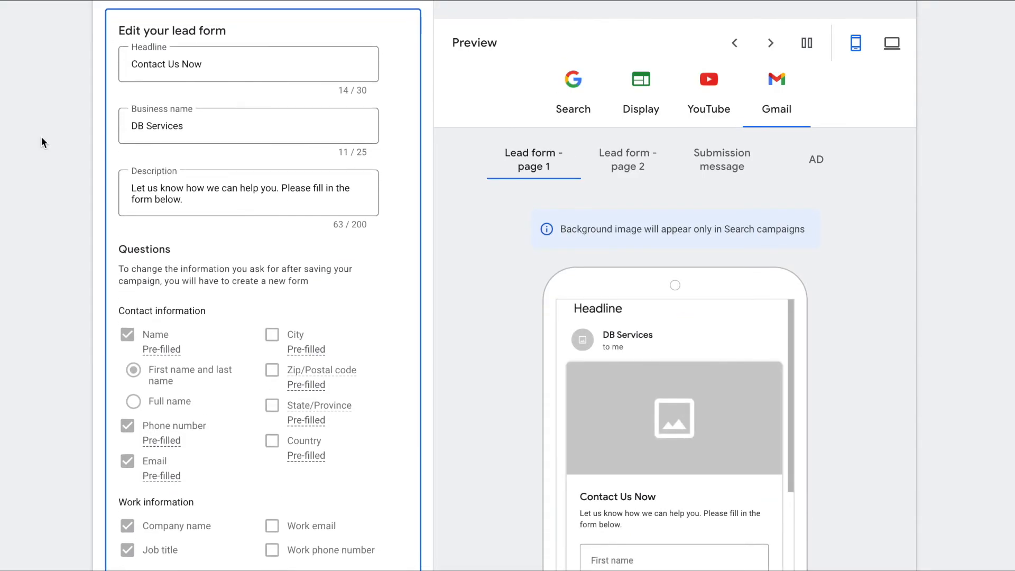
scroll("down", 3)
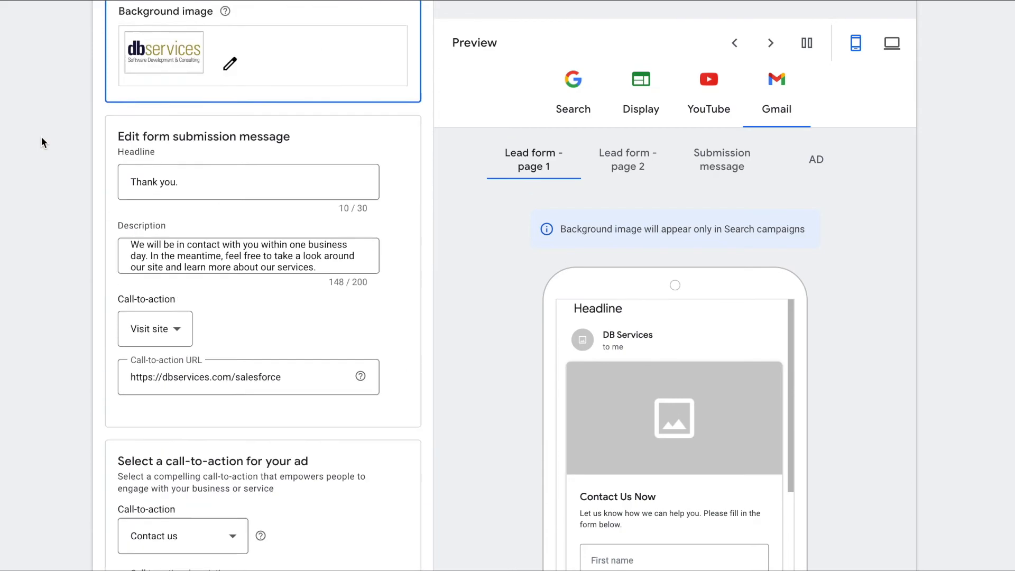
scroll("down", 3)
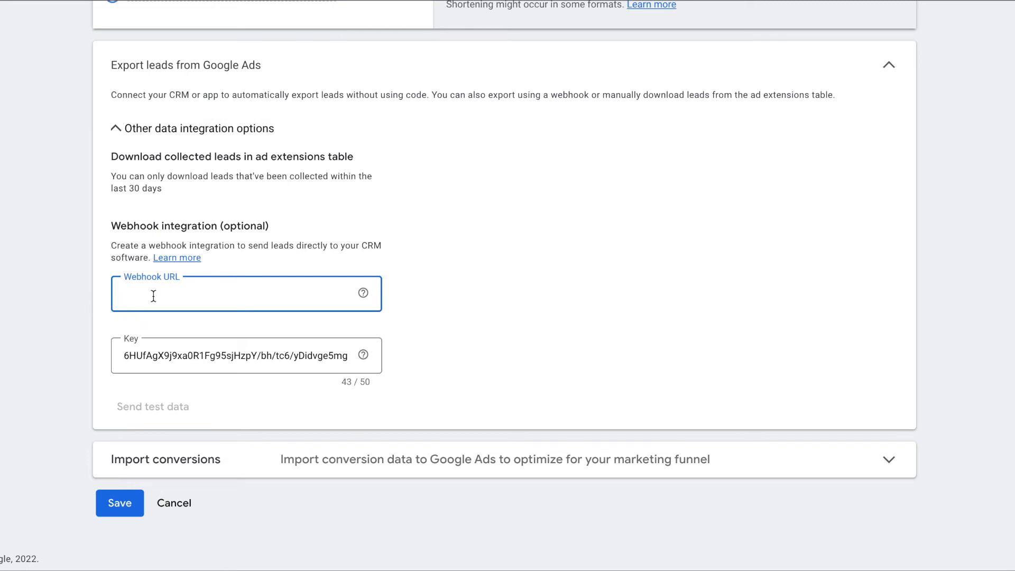
mouse_move(145, 360)
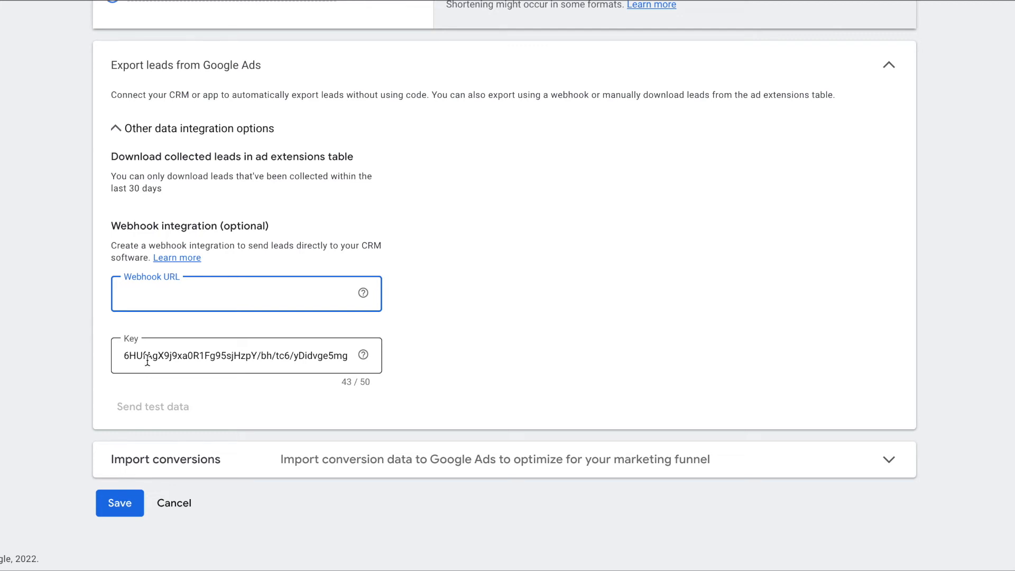
mouse_move(188, 409)
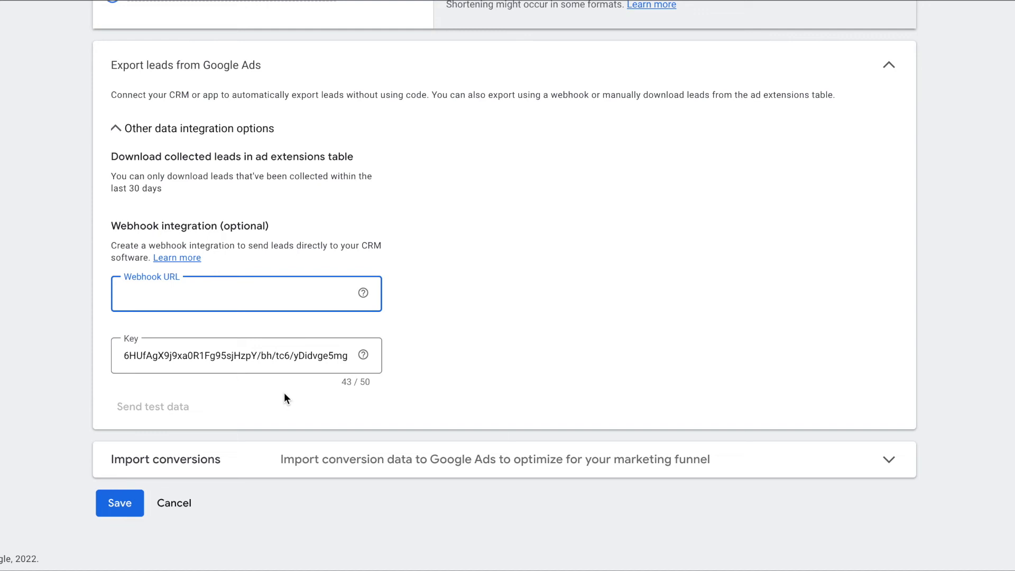
- Send test lead data from the Google Ads lead form to the webhook
left_click(246, 293)
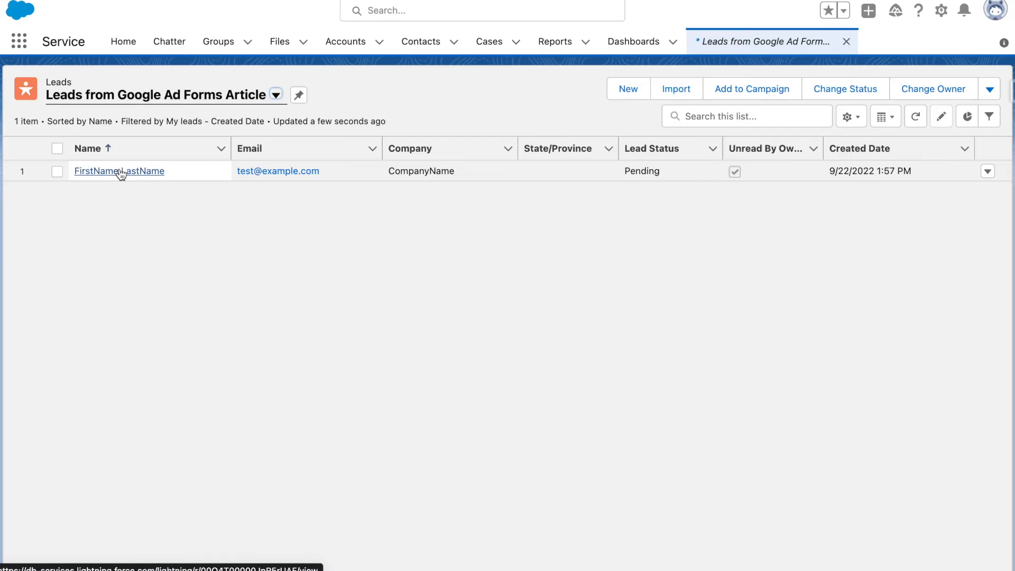
- Review the FirstName LastName lead's details, created by the GoogleAdsLeadWebHook guest user
left_click(120, 171)
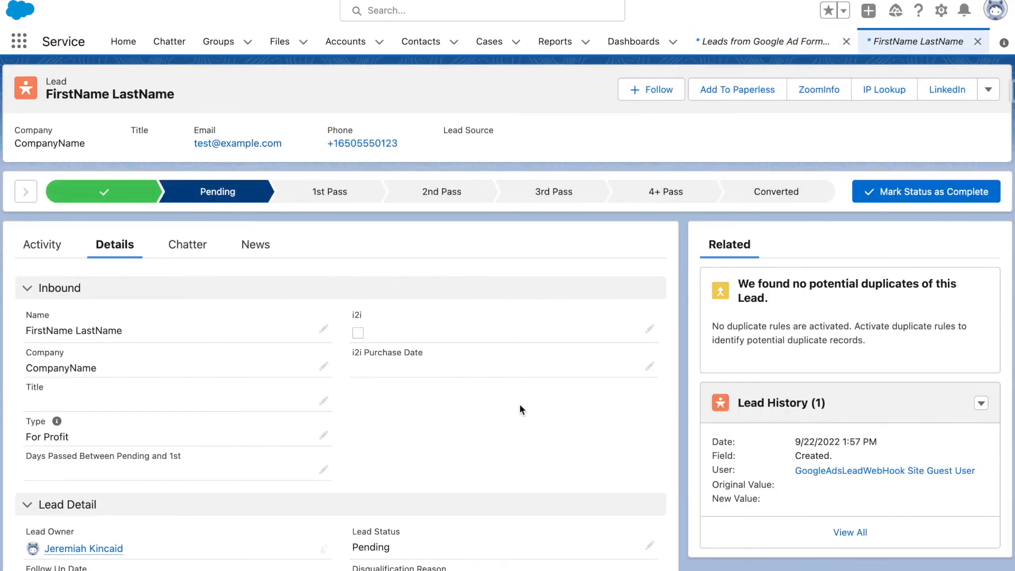
scroll("down", 3)
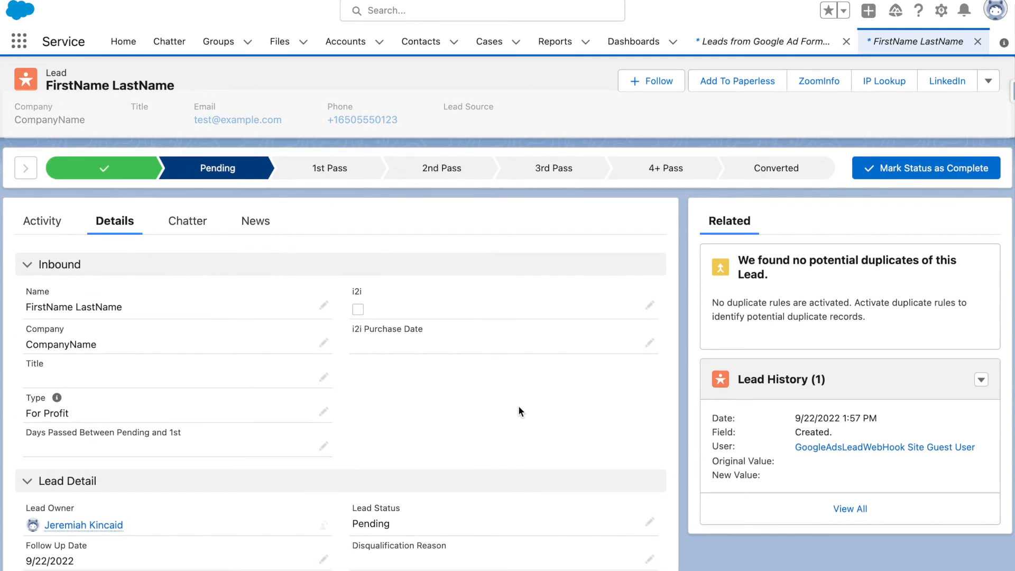
scroll("down", 3)
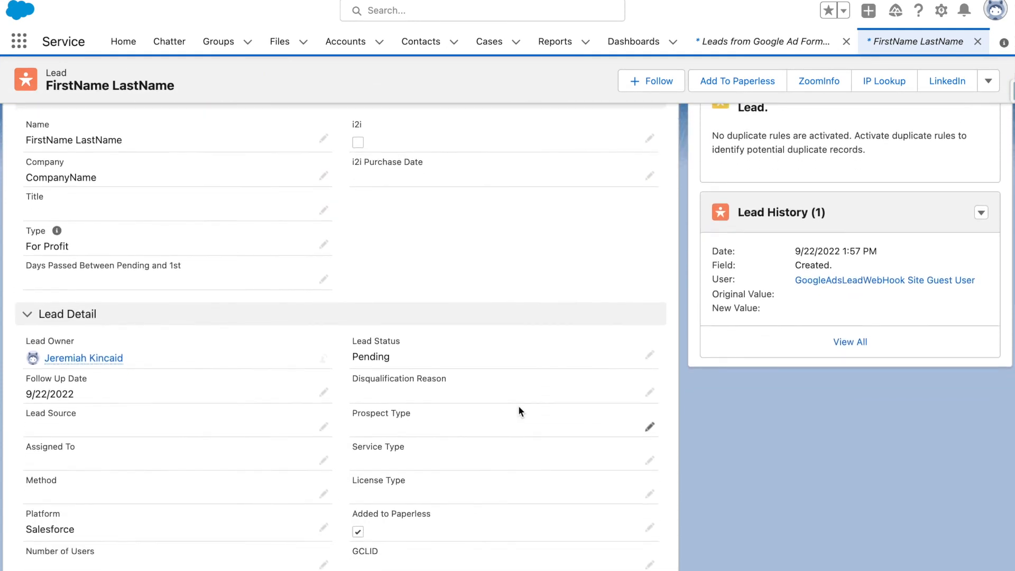
scroll("down", 3)
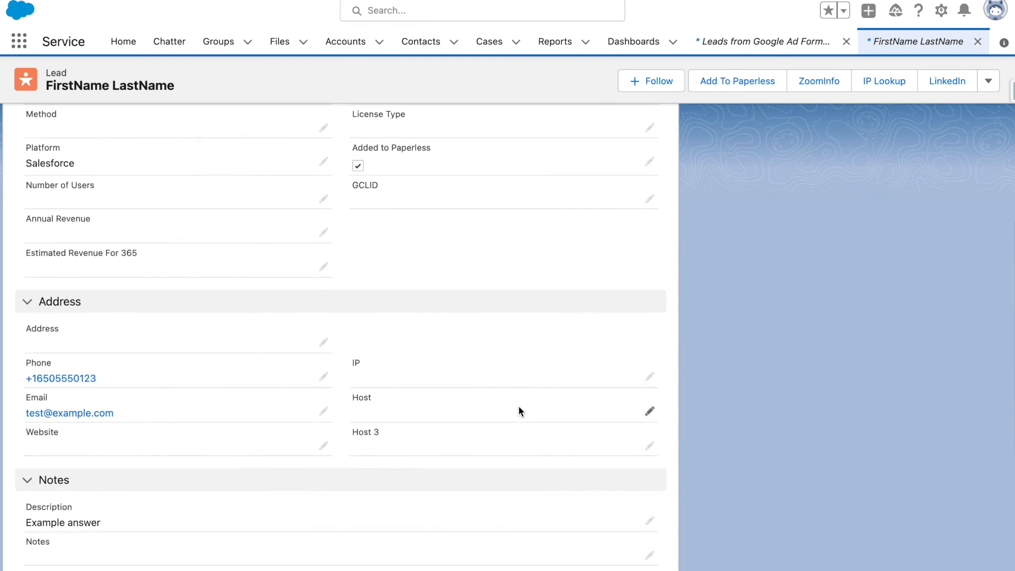
scroll("down", 3)
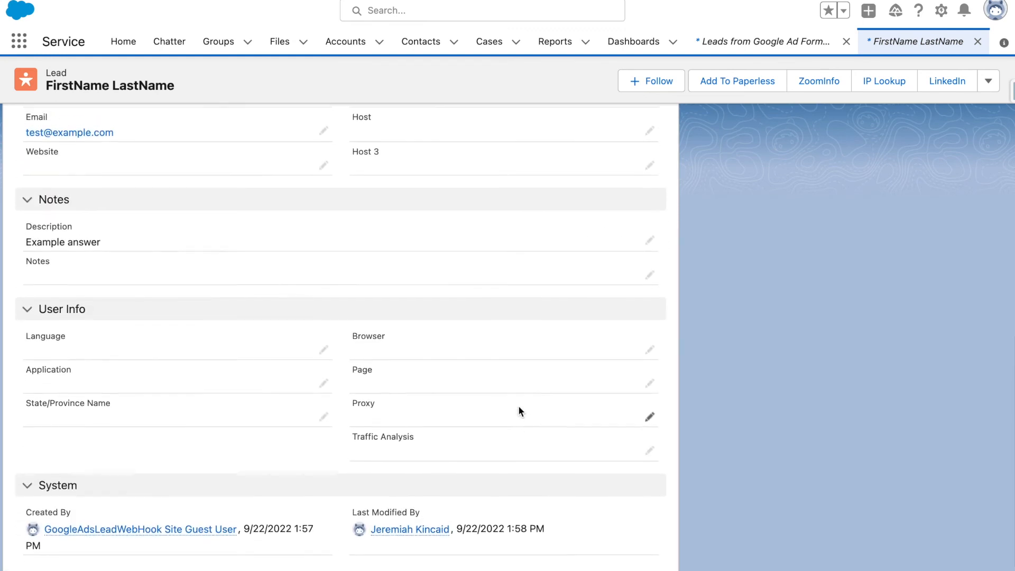
scroll("up", 3)
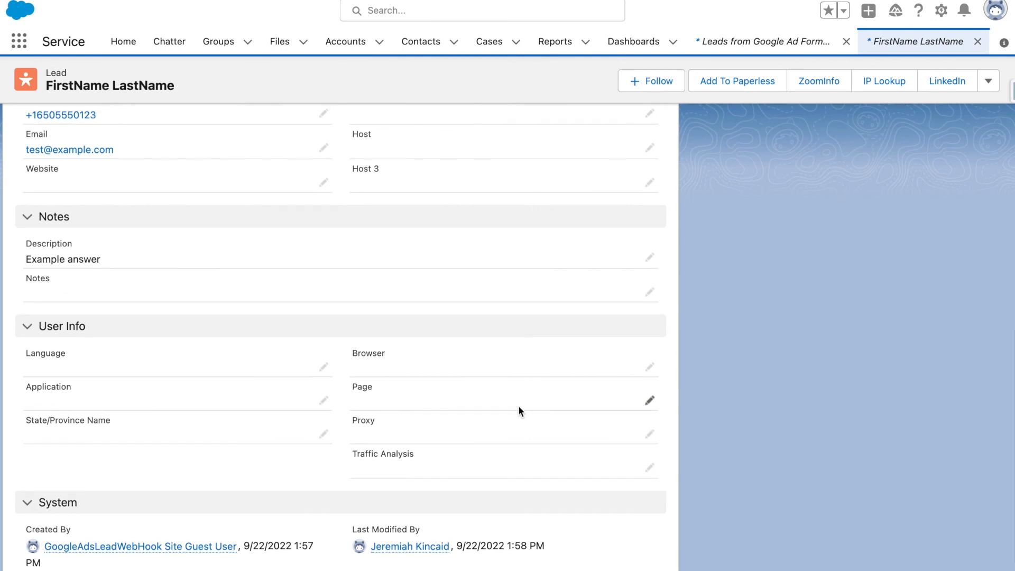
scroll("up", 3)
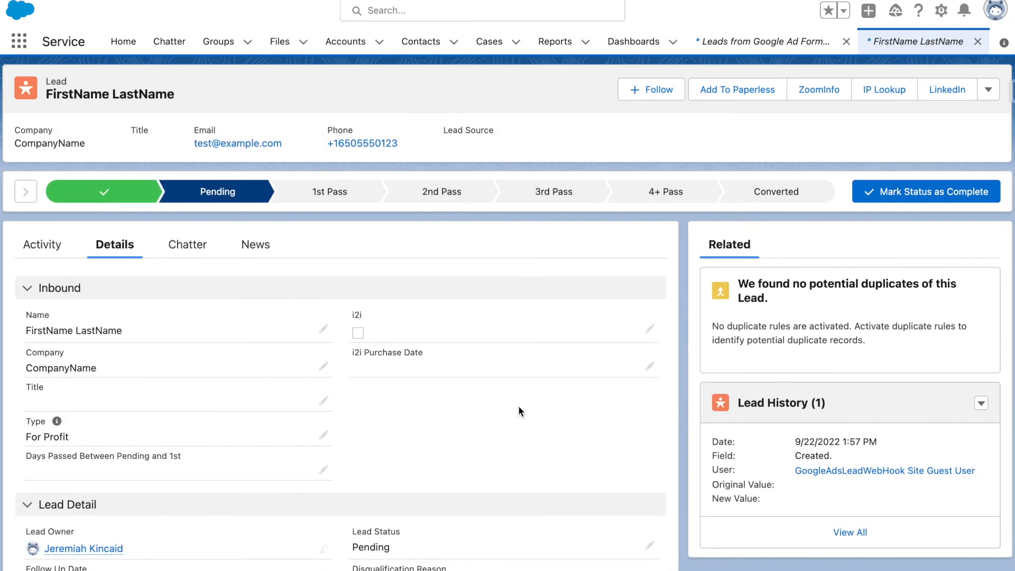